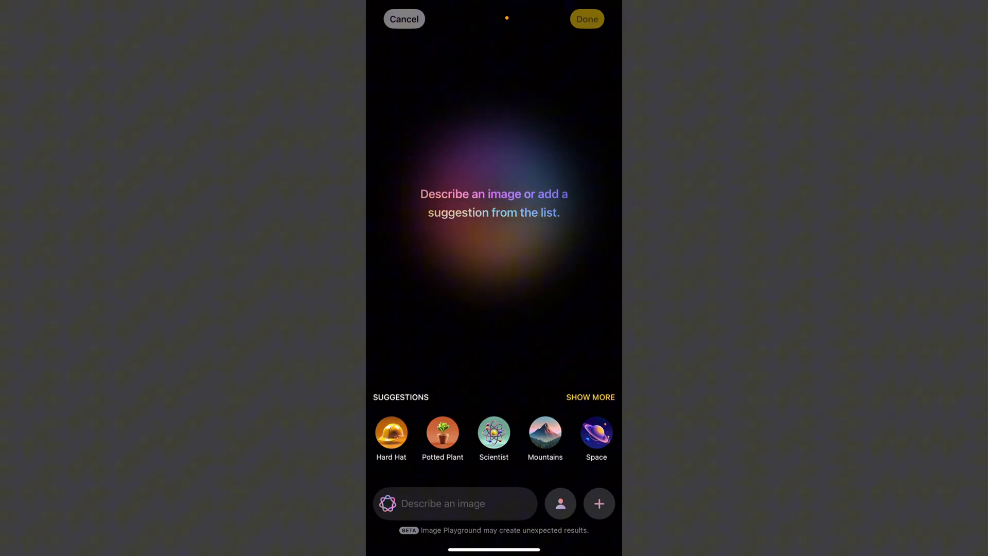
Step: Enter 'Cats' as the image description, then move to the Settings search
text(Cats)
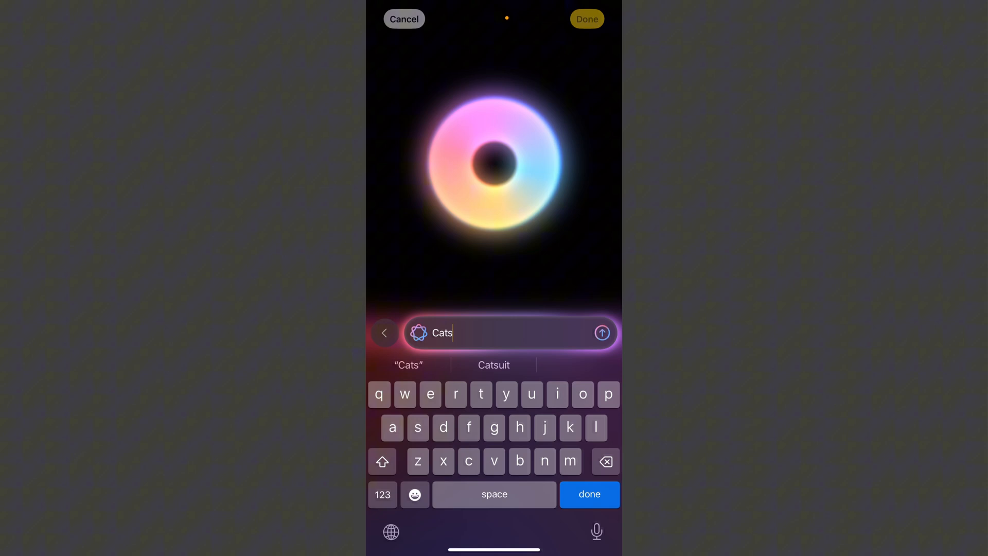
click(602, 332)
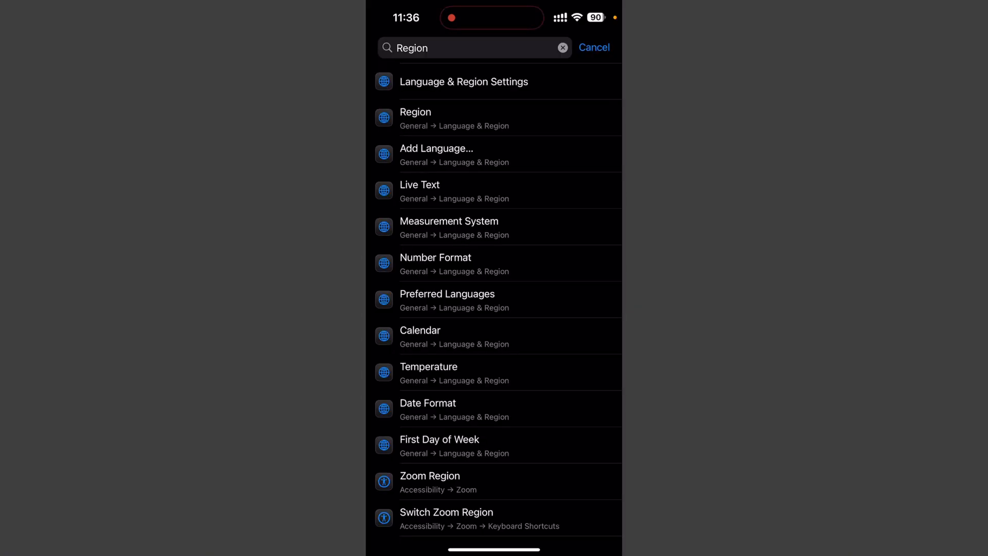
Step: Search Settings for 'Region' and bring up the Select Region list showing Pakistan checked
click(562, 48)
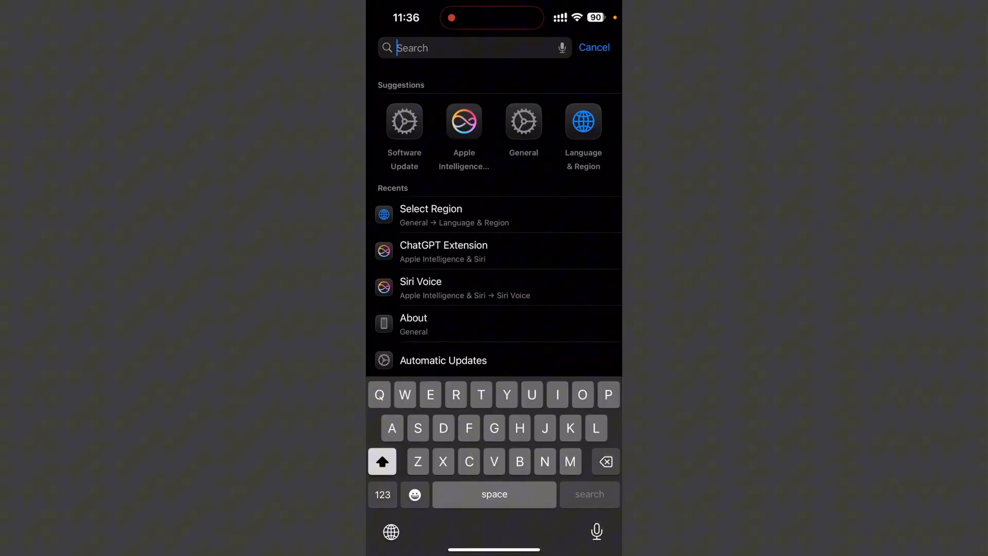
text(Region)
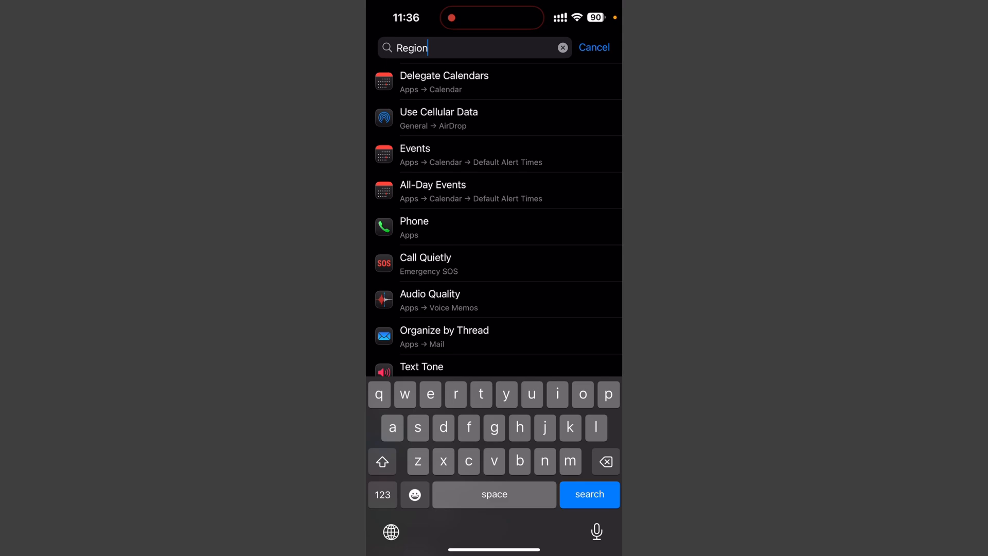
click(588, 494)
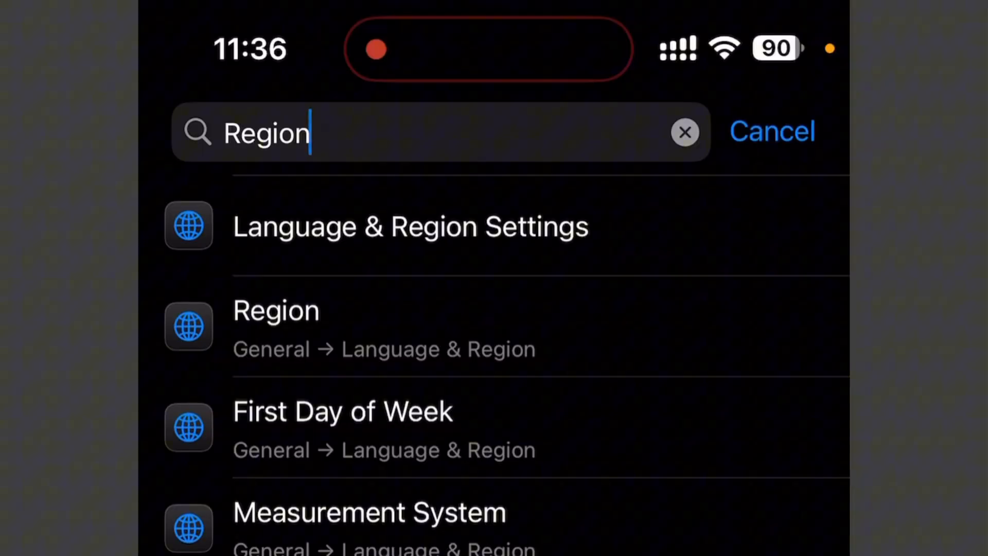
click(410, 227)
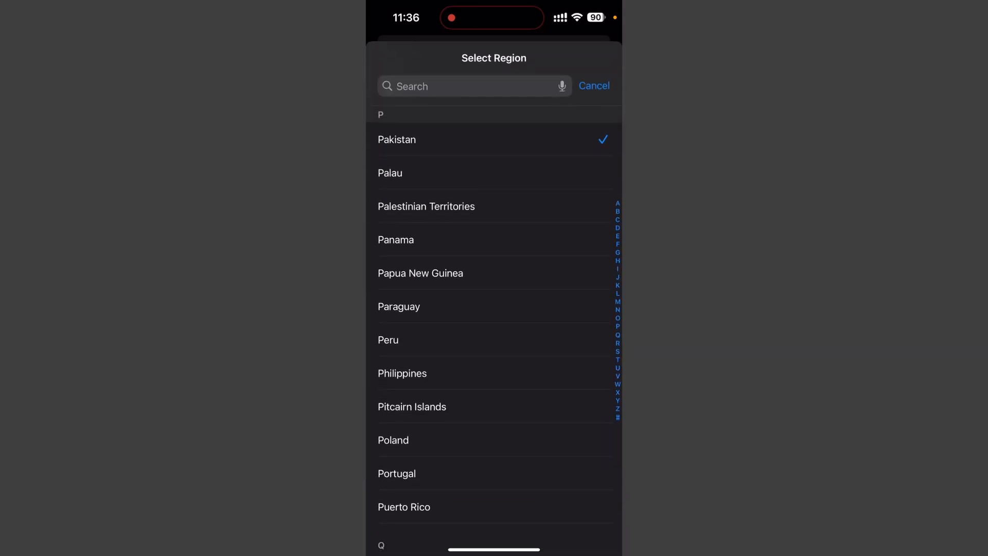
Step: Search the region list for 'Unit' to find United States
click(466, 87)
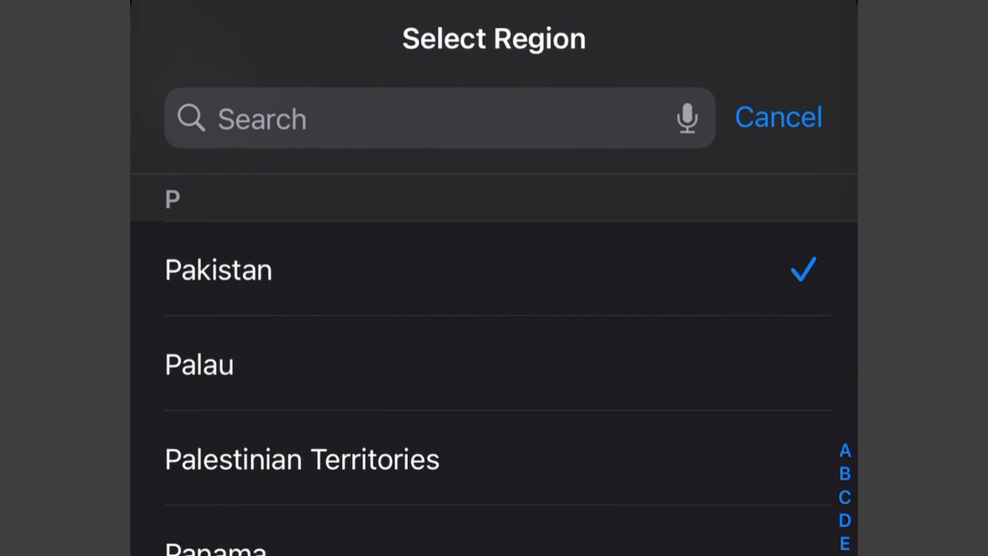
text(Uni)
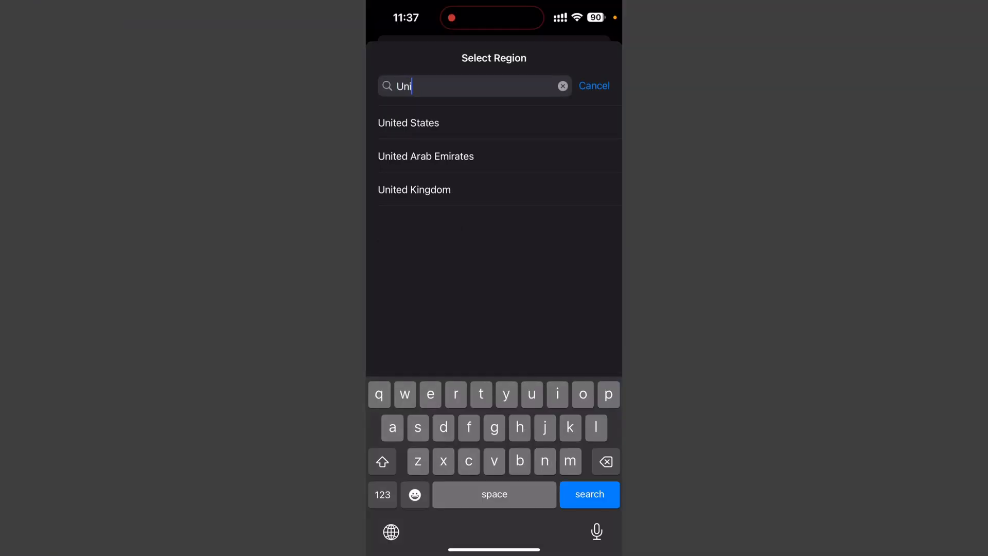
text(t)
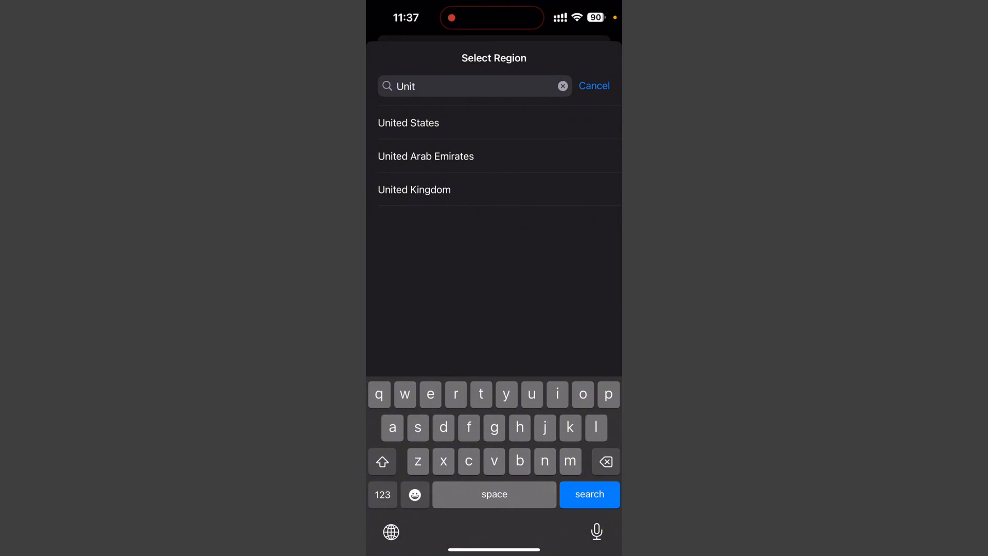
Step: Cancel the region search and return to Language & Region, keeping Pakistan as region
click(561, 86)
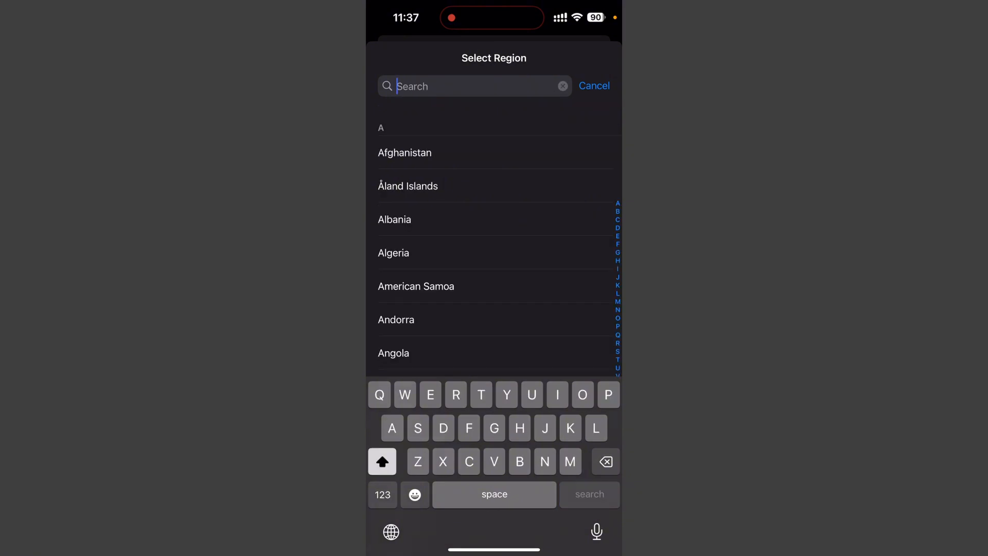
click(592, 85)
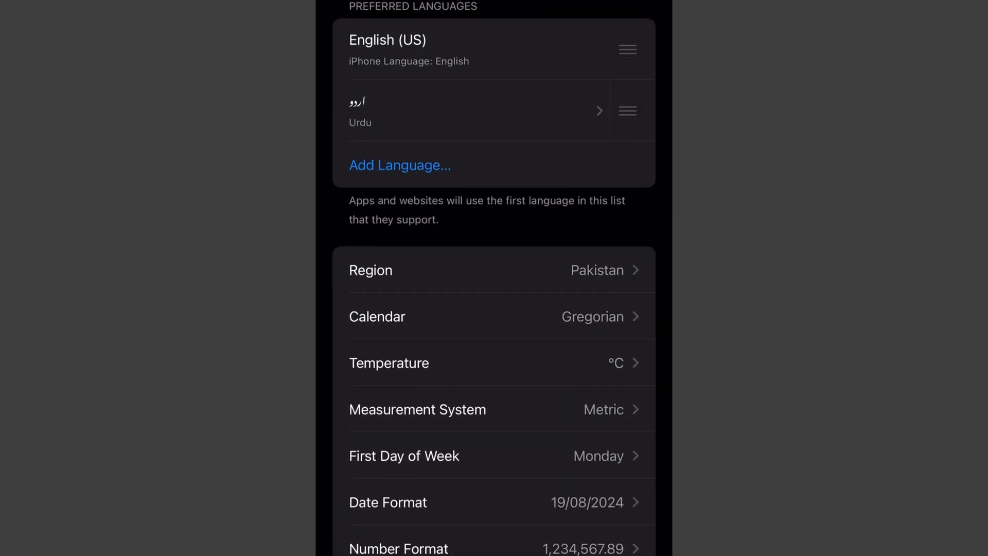
scroll(down, 3)
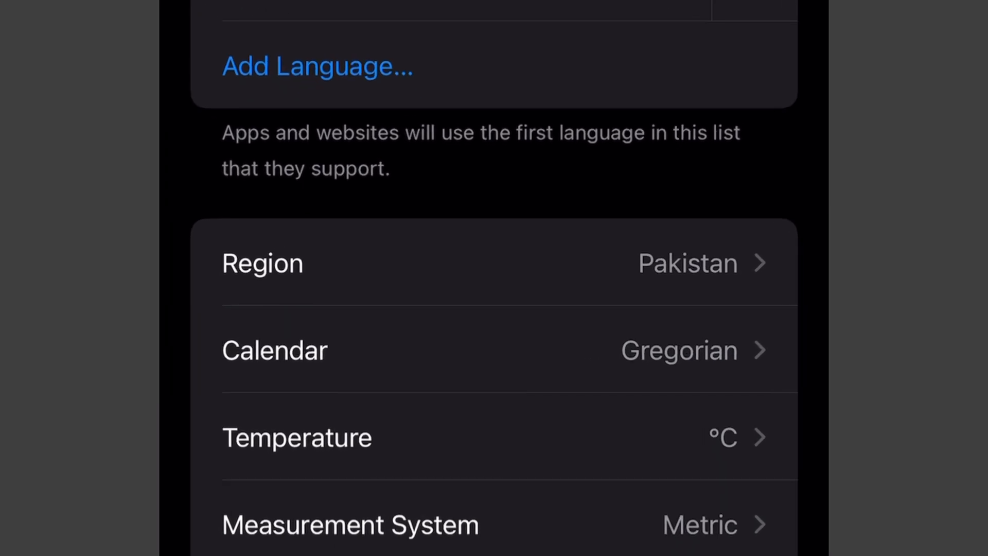